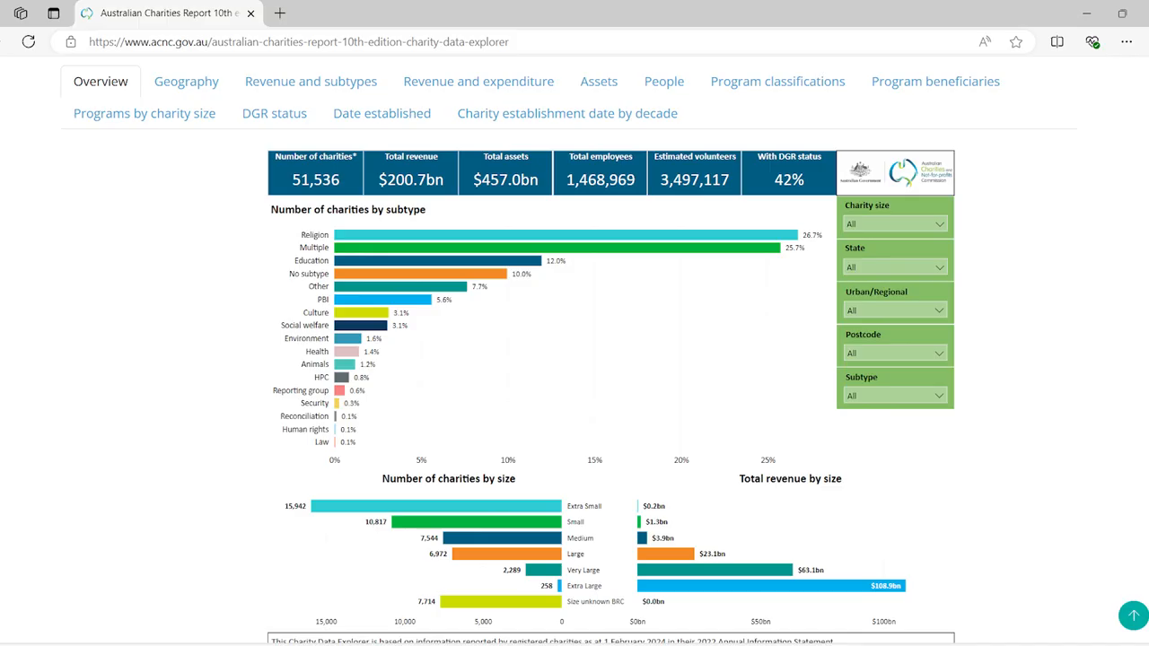
Step: Browse the revenue-by-postcode map, revenue by subtype, employee/volunteer, and program classification pages
{"action": "left_click", "coordinate": [185, 80]}
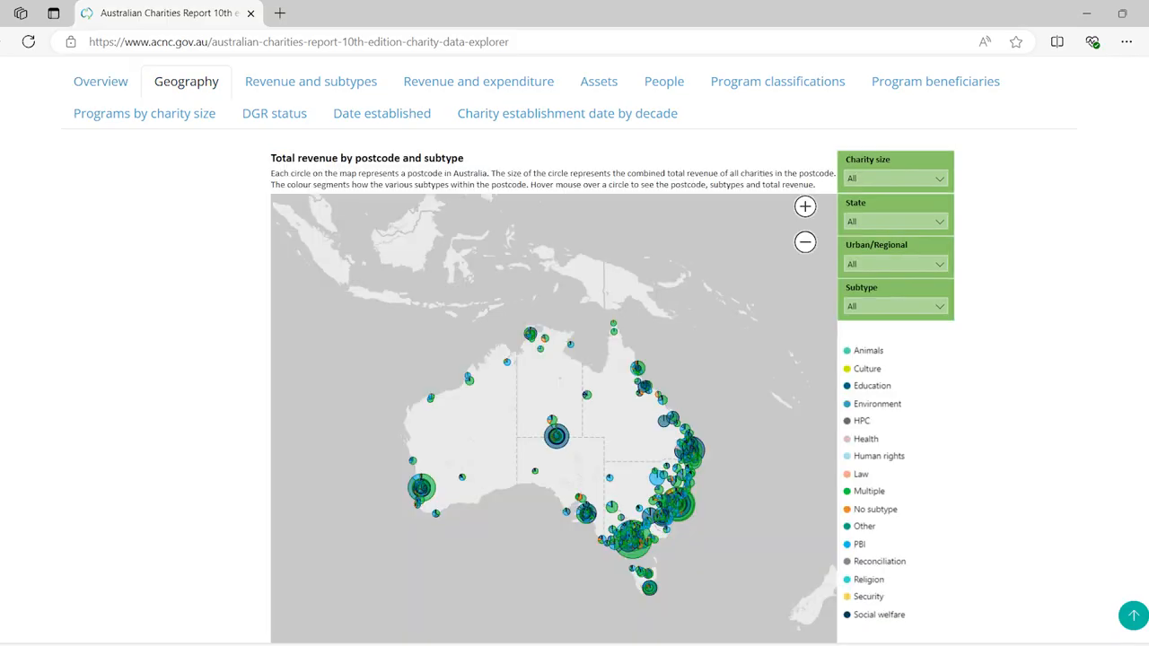
{"action": "left_click", "coordinate": [311, 80]}
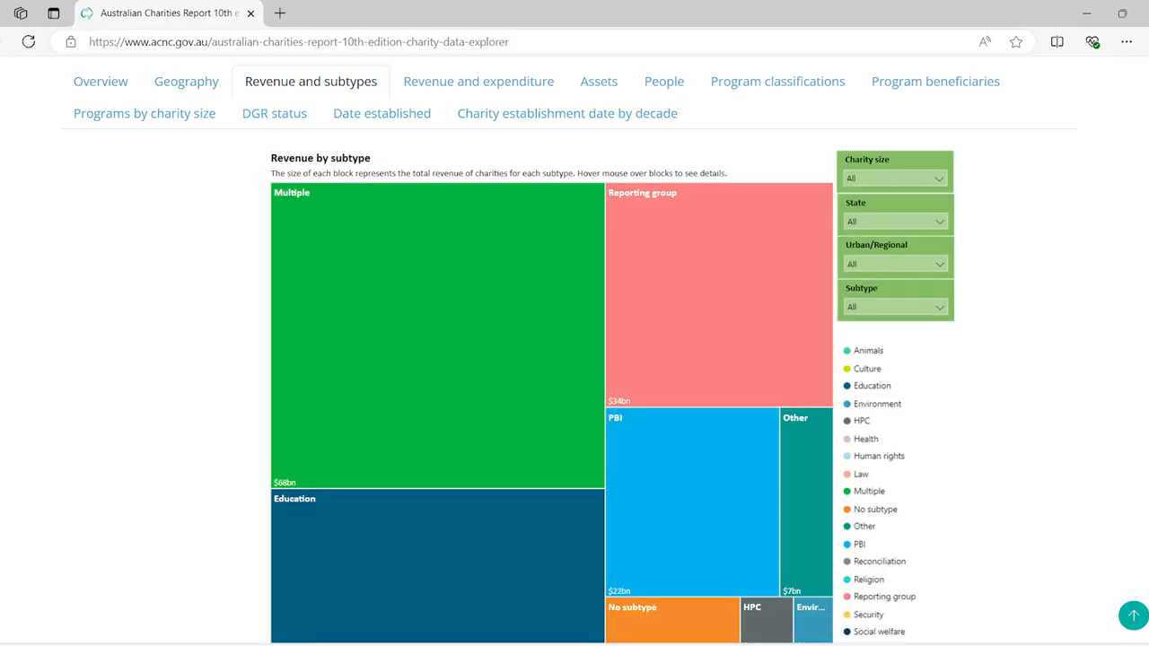
{"action": "left_click", "coordinate": [663, 81]}
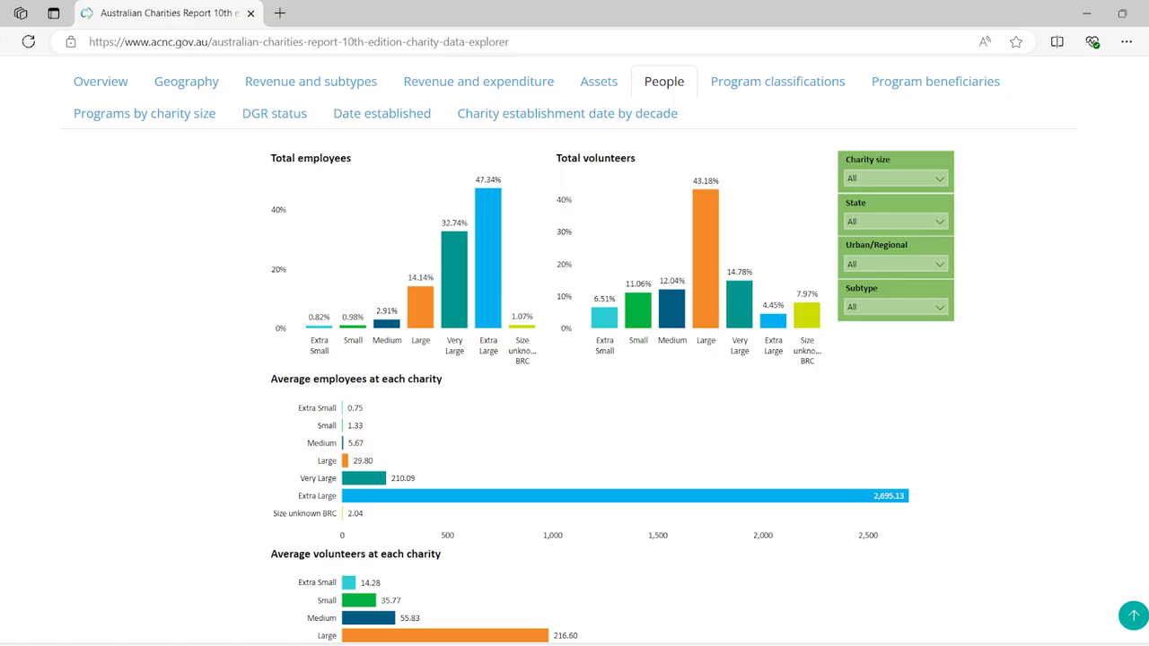
{"action": "left_click", "coordinate": [777, 81]}
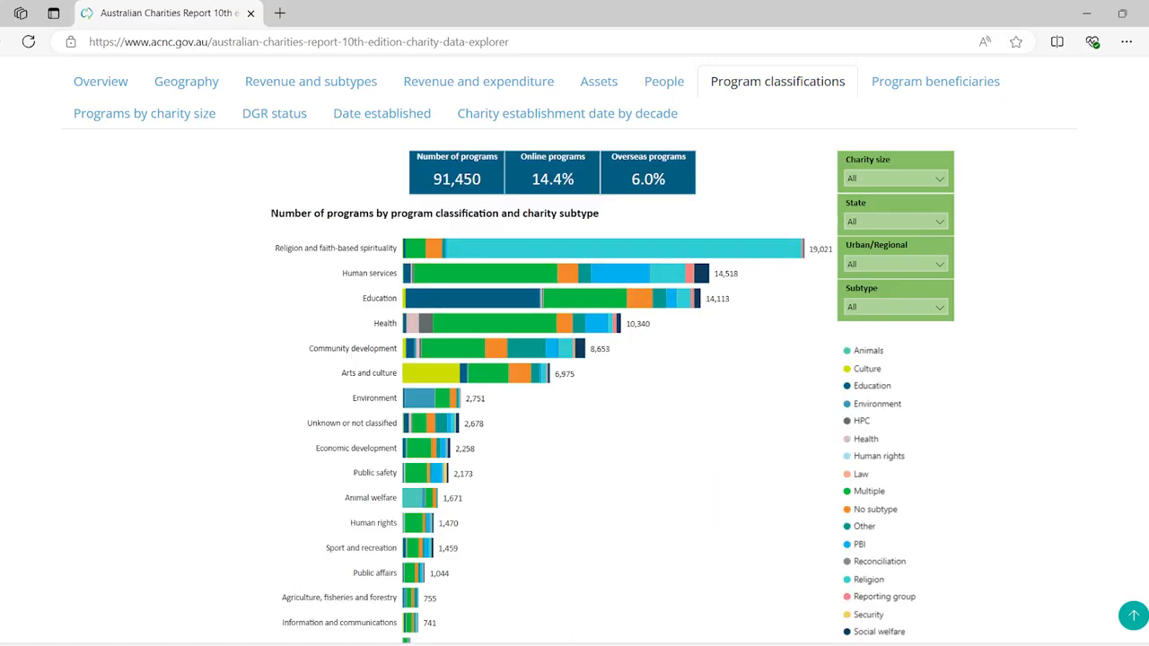
Step: View the DGR status and establishment-year pages, then return to Overview and scroll down to the Postcode slicer
{"action": "left_click", "coordinate": [273, 113]}
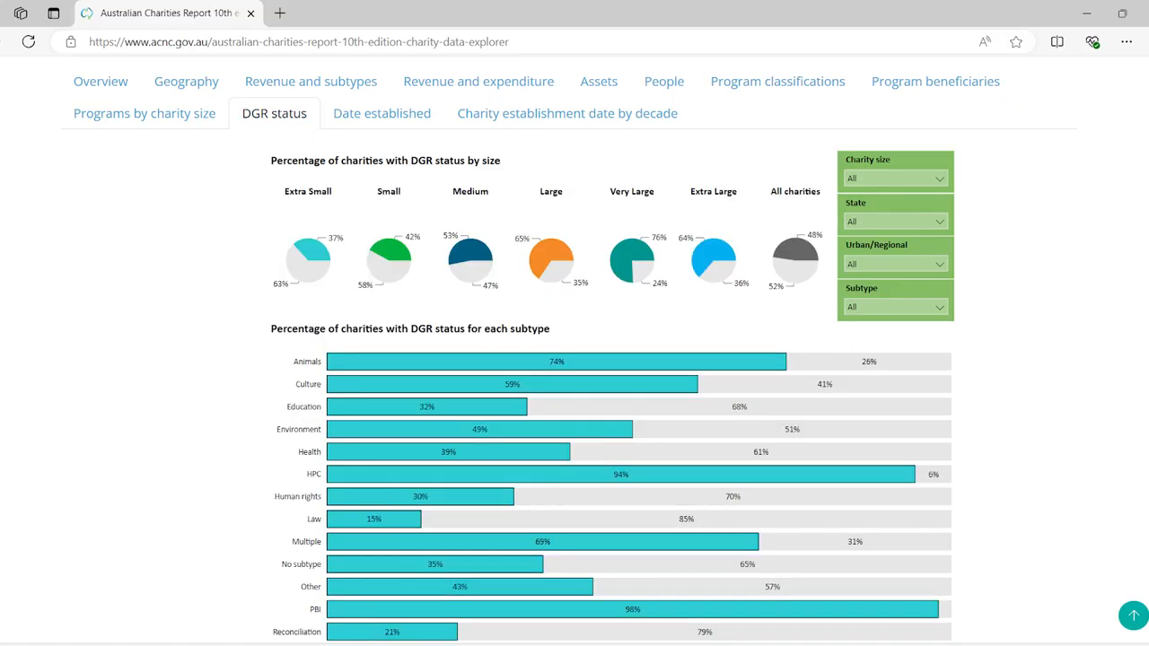
{"action": "left_click", "coordinate": [381, 113]}
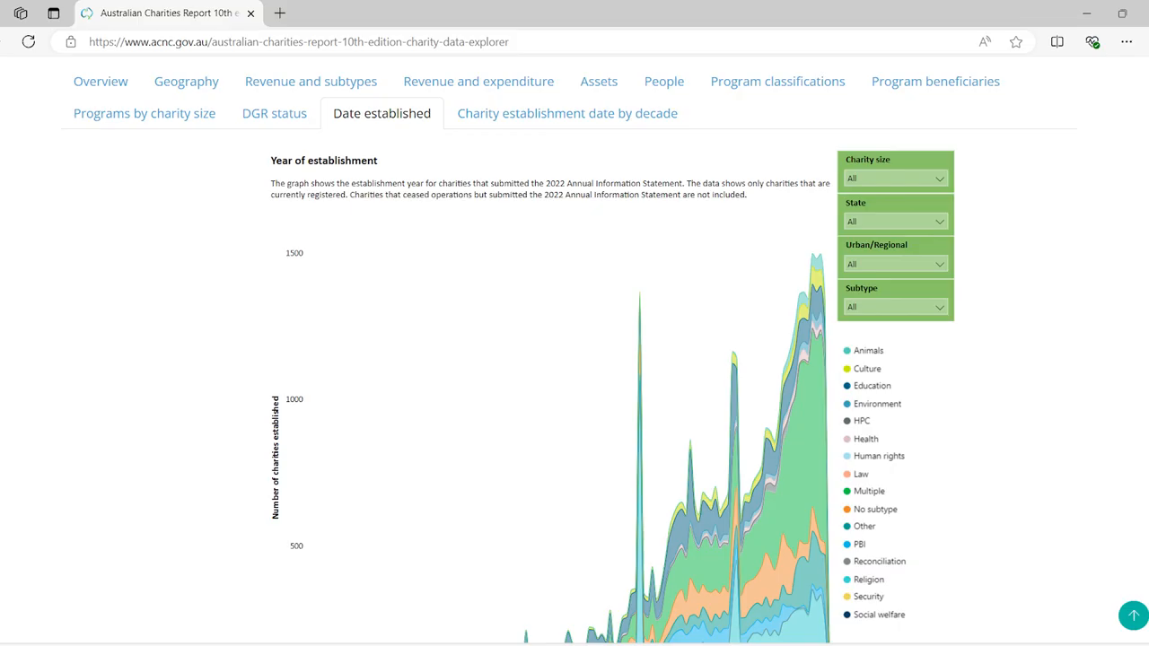
{"action": "left_click", "coordinate": [100, 80]}
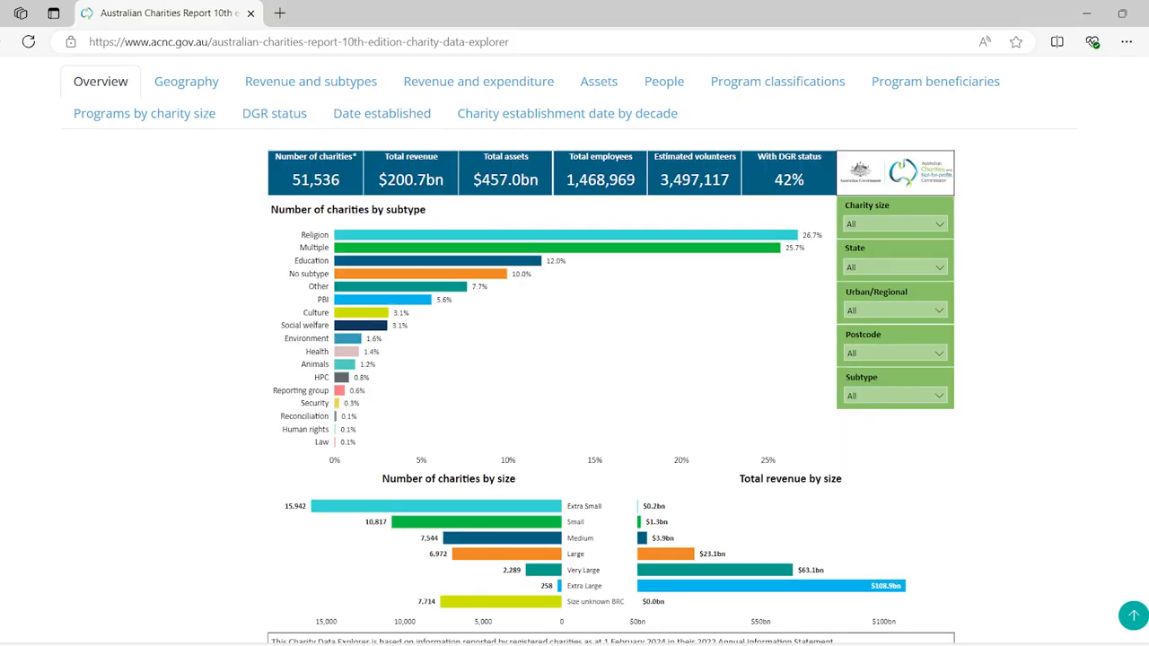
{"action": "scroll", "scroll_direction": "down", "scroll_amount": 3}
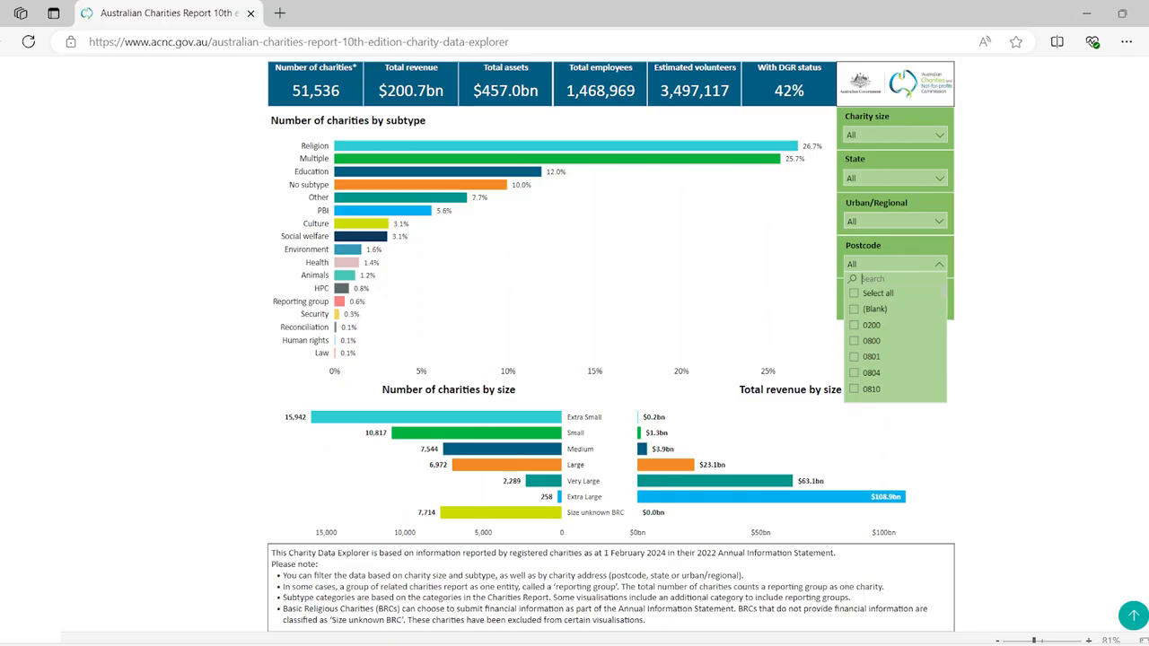
Step: Search for postcode 3956 and select it, narrowing the overview to 5 charities
{"action": "type", "text": "3956"}
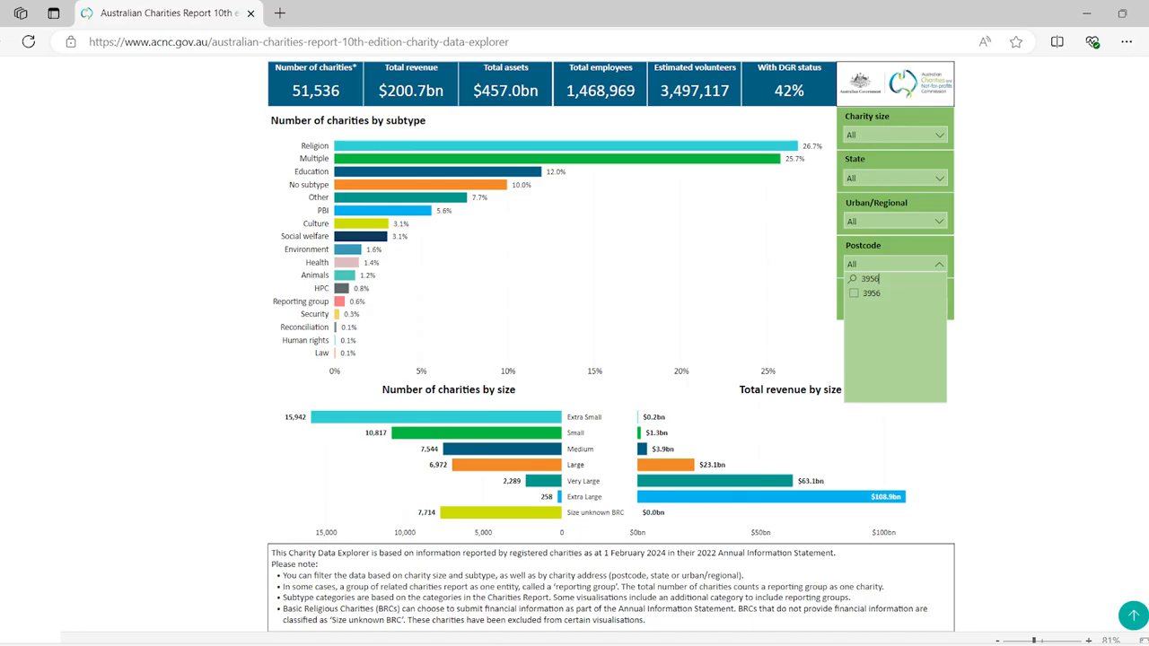
{"action": "left_click", "coordinate": [852, 293]}
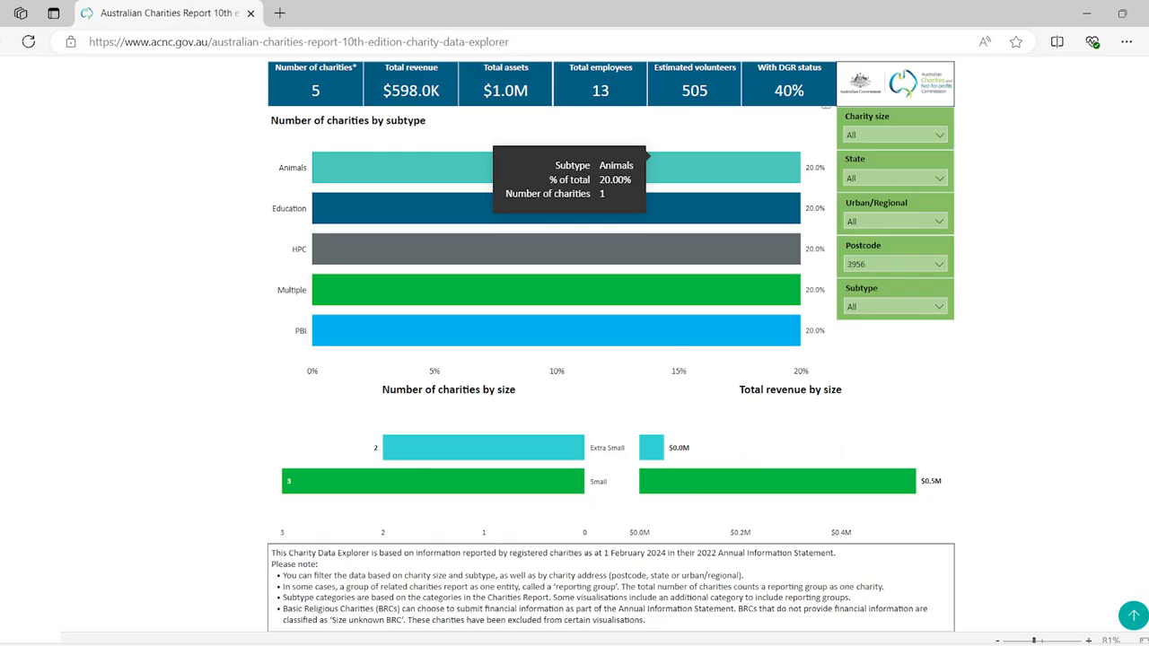
{"action": "mouse_move", "coordinate": [556, 207]}
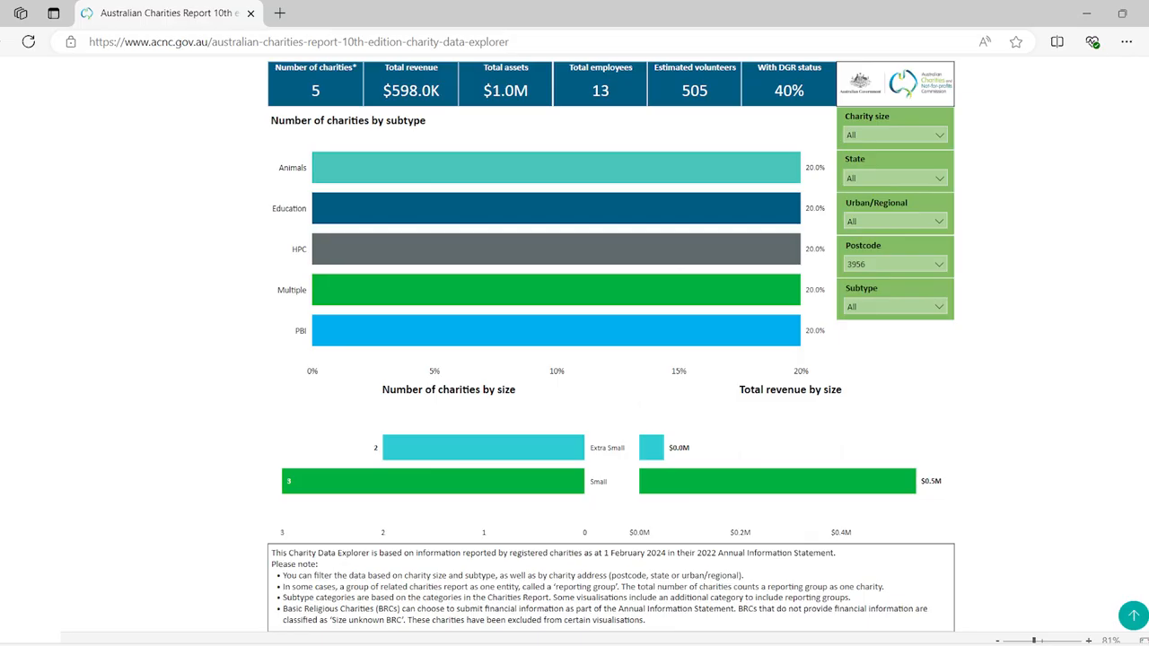
{"action": "mouse_move", "coordinate": [483, 448]}
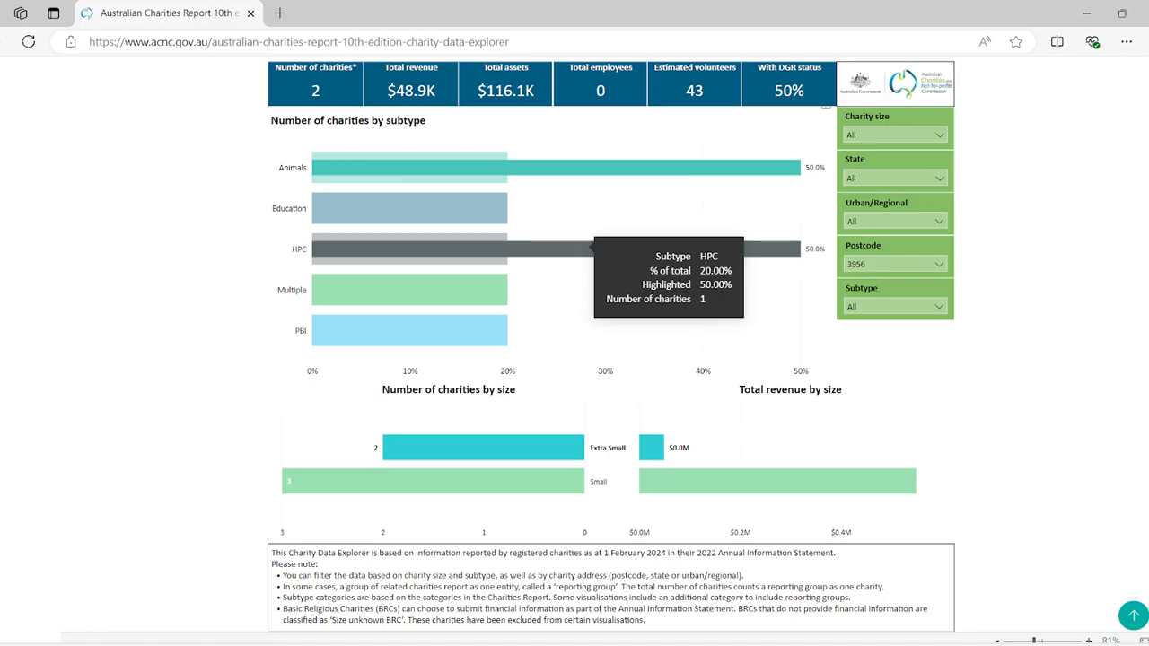
{"action": "mouse_move", "coordinate": [940, 246]}
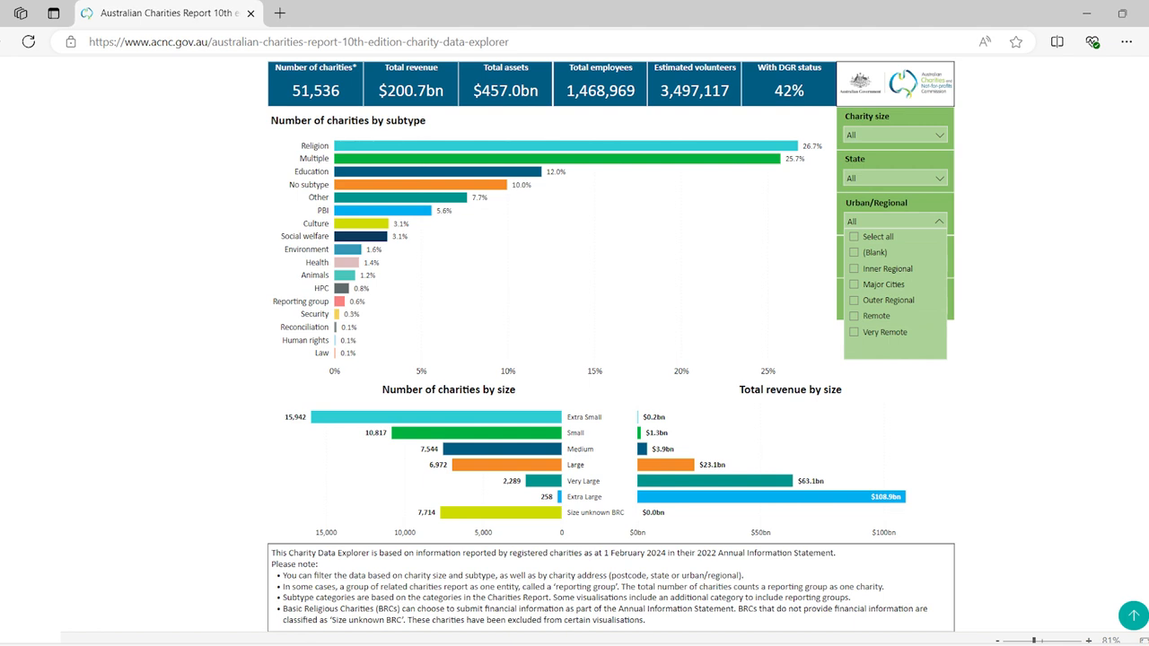
Step: Tick VIC in the State slicer, showing 12,216 charities with $63.3bn total revenue
{"action": "left_click", "coordinate": [861, 288]}
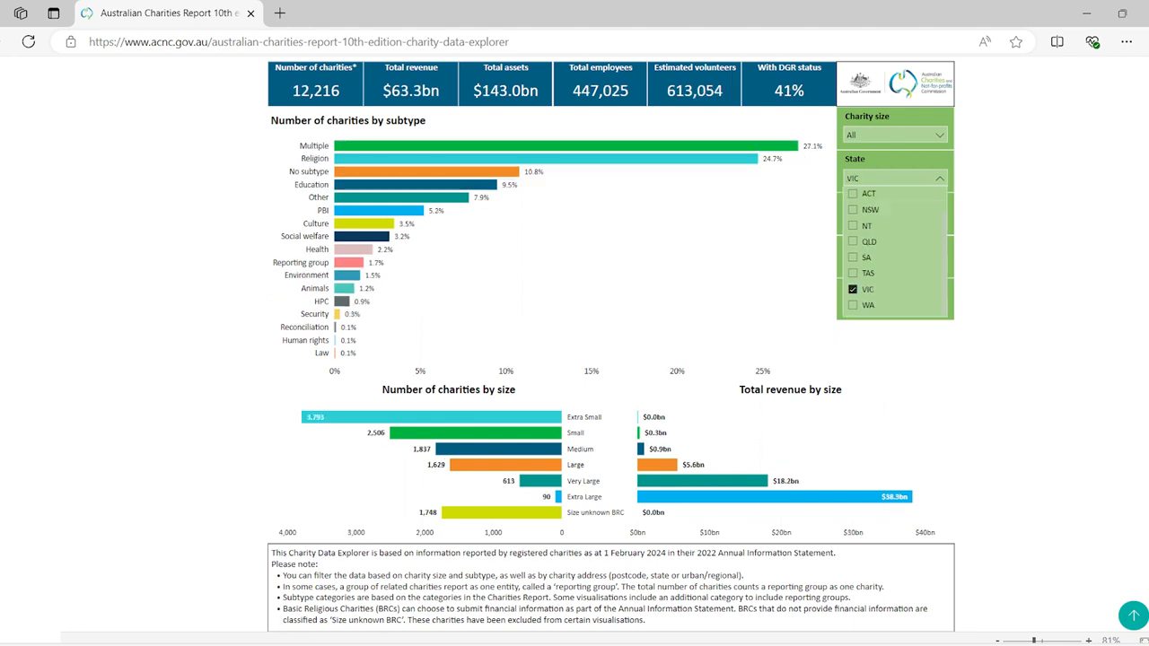